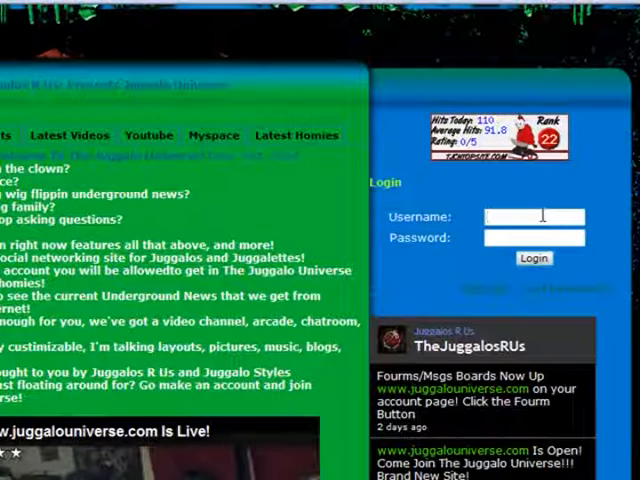
Step: Enter the username and password in the Login box and submit to reach the member account
type("lo")
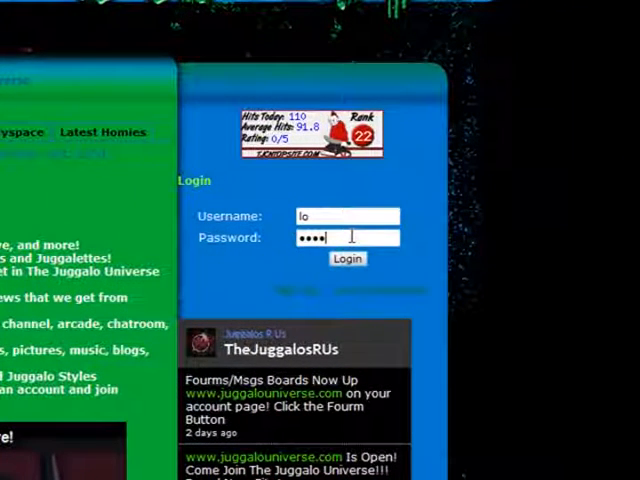
type("password")
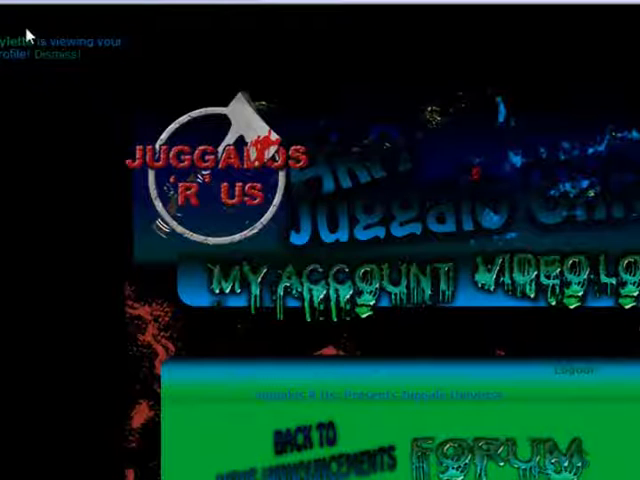
mouse_move(236, 216)
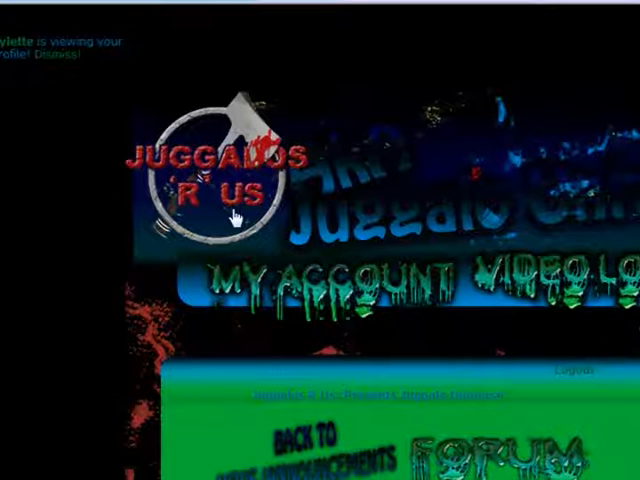
scroll("down", 3)
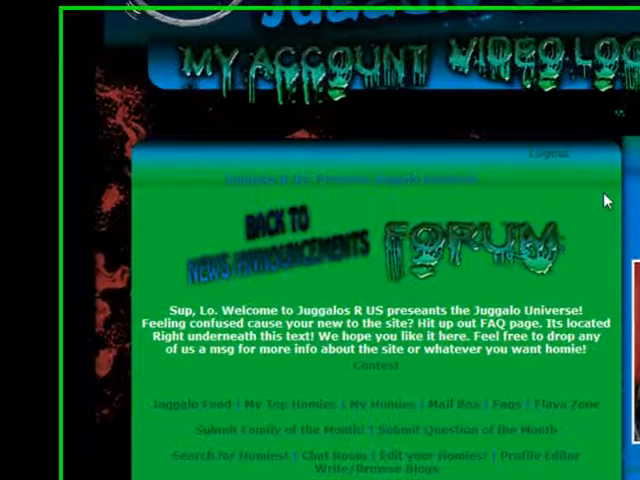
scroll("down", 3)
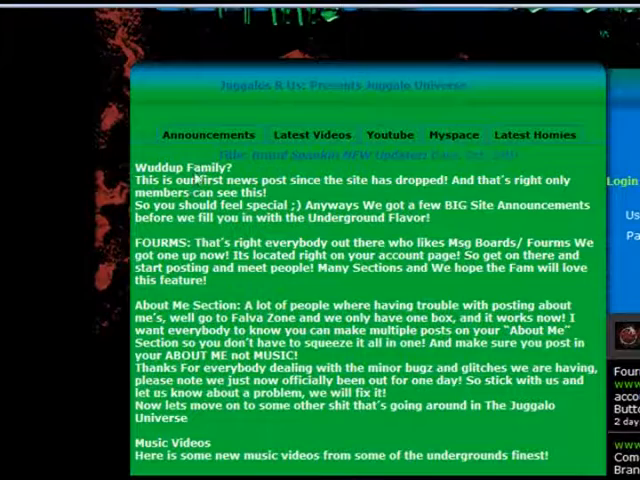
Step: Scroll down the Announcements post to its embedded music video player
scroll("down", 3)
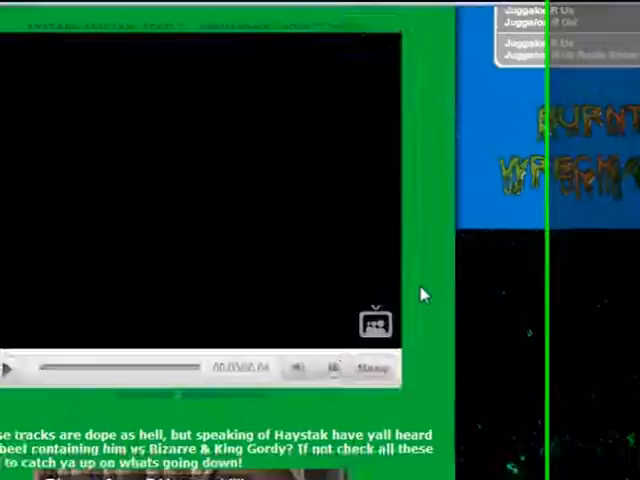
scroll("down", 3)
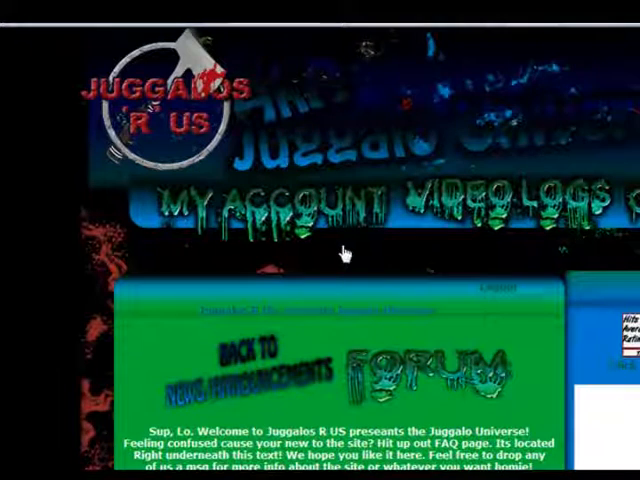
Step: Scroll from the Forum into the In the Spot! Introduce Yourself topic and through its replies
scroll("down", 3)
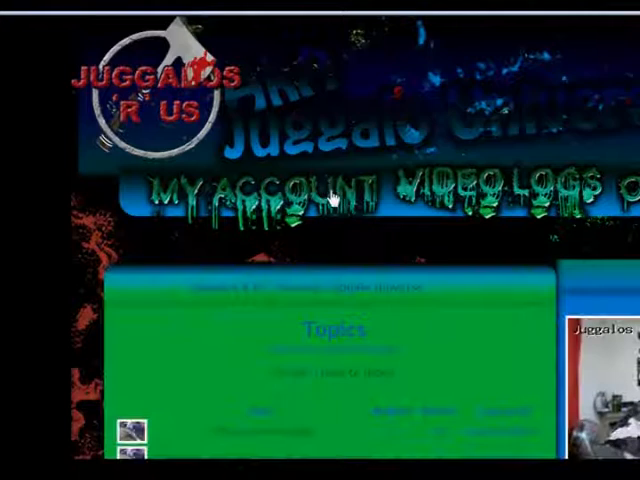
scroll("down", 3)
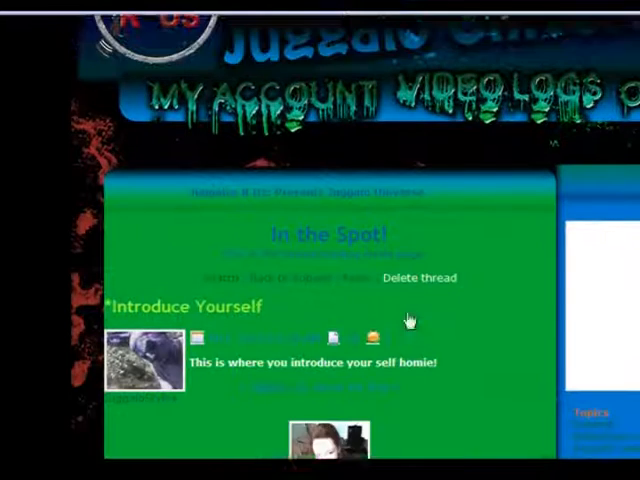
scroll("down", 3)
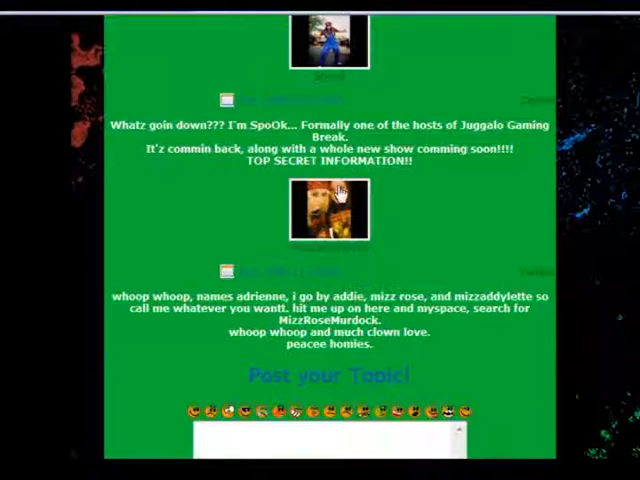
scroll("down", 3)
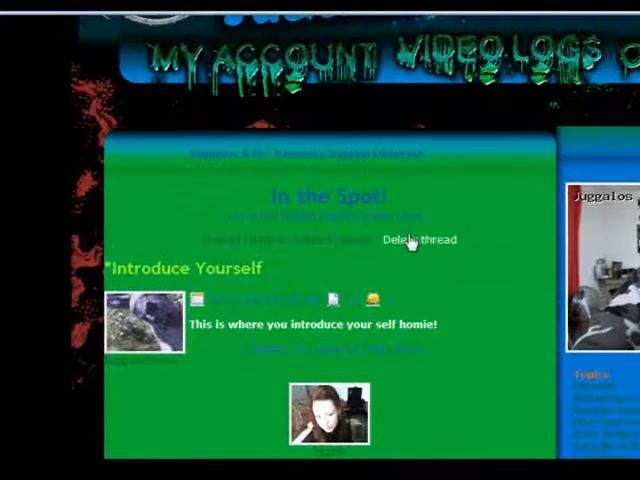
scroll("down", 3)
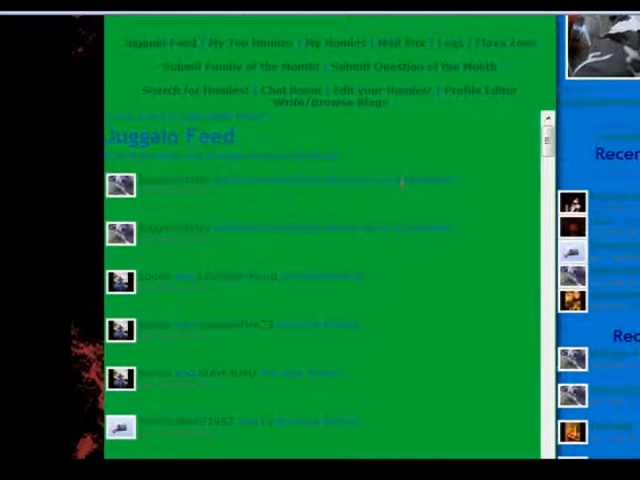
Step: Scroll the Juggalo Feed activity entries, then go to the My Mail inbox via the Mail Box link
scroll("down", 3)
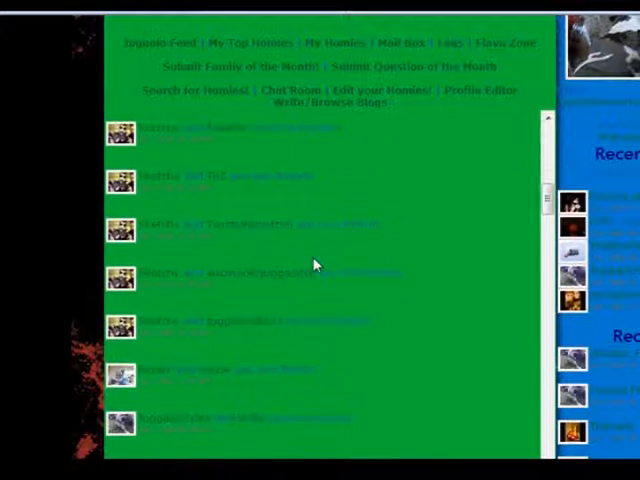
left_click(164, 44)
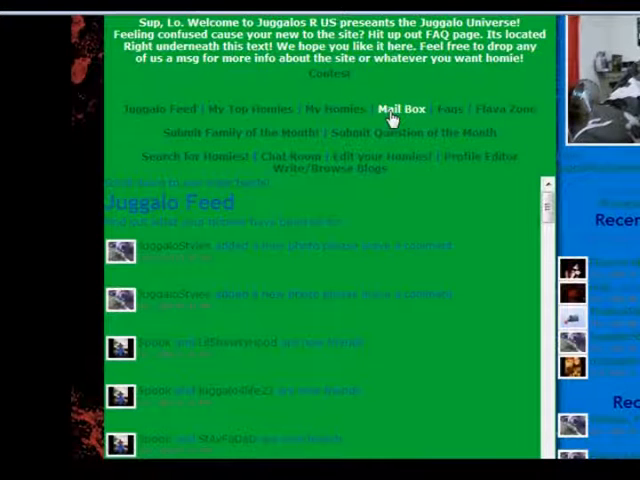
left_click(402, 108)
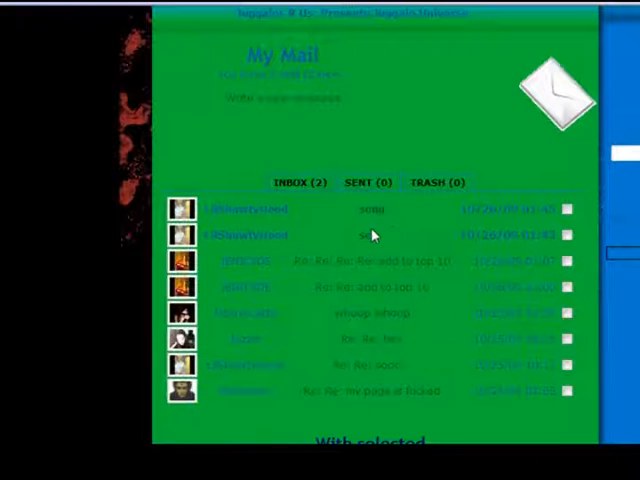
Step: Browse the My Mail inbox list and return to the My Account home page
left_click(460, 192)
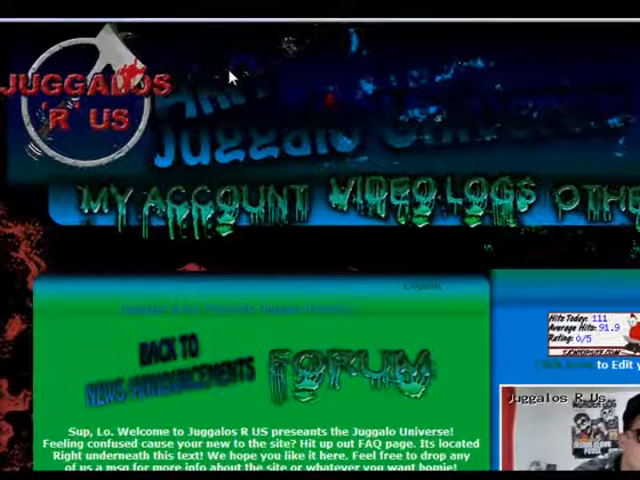
Step: Go to the Flava Zone and show the Rock Out With ya Ninja! tab with its music player
scroll("down", 3)
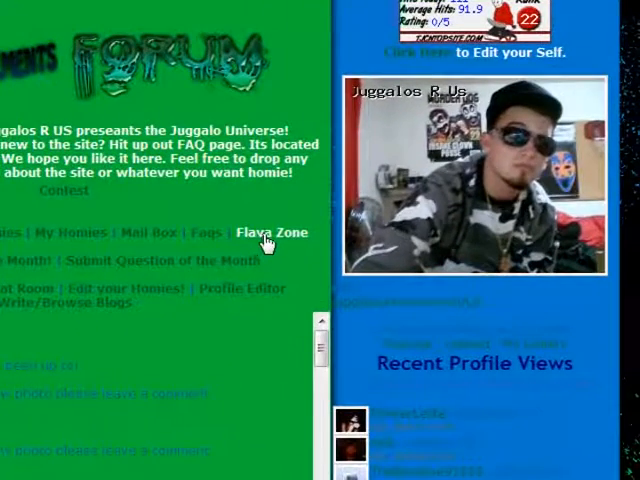
left_click(270, 232)
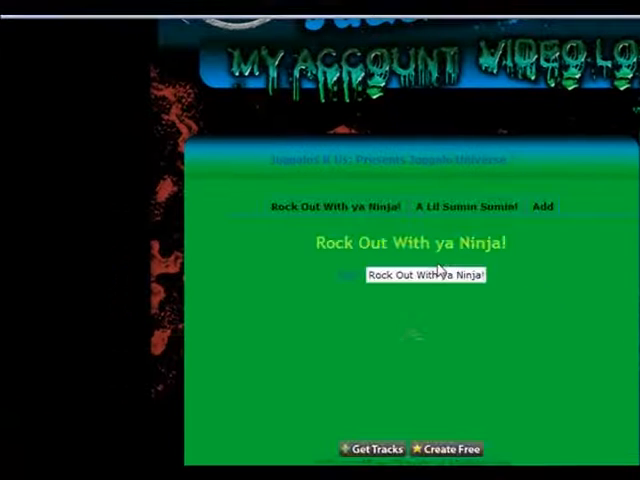
left_click(466, 206)
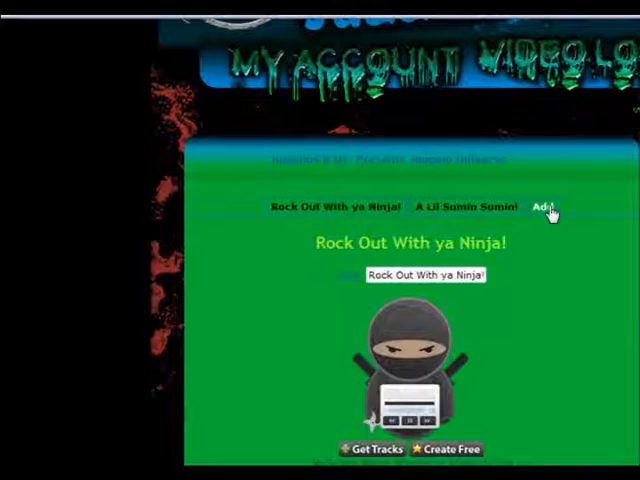
Step: Add a Flava Zone section titled 'Anything You Want' in About Me with body text 'Im blah'
left_click(544, 208)
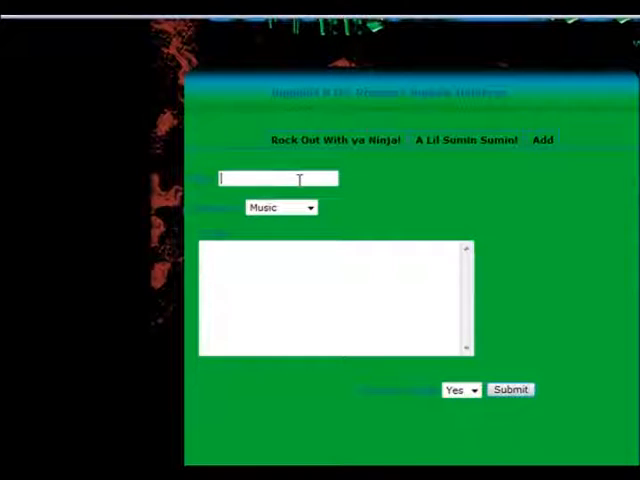
type("Anything")
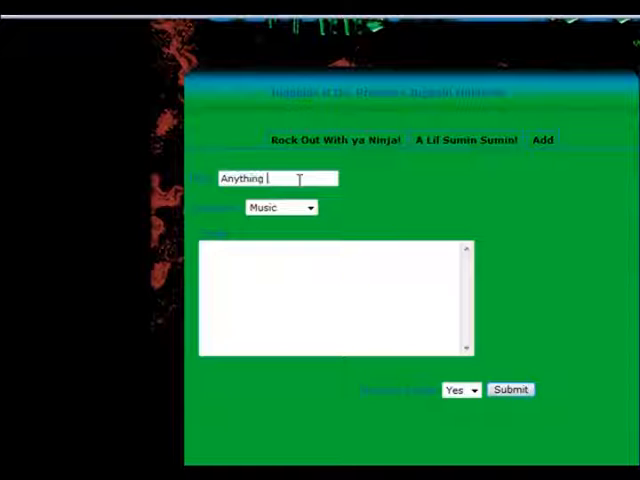
type("You Want")
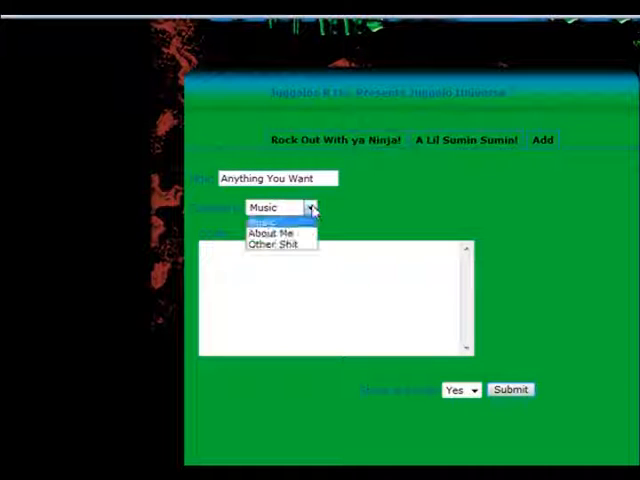
mouse_move(280, 232)
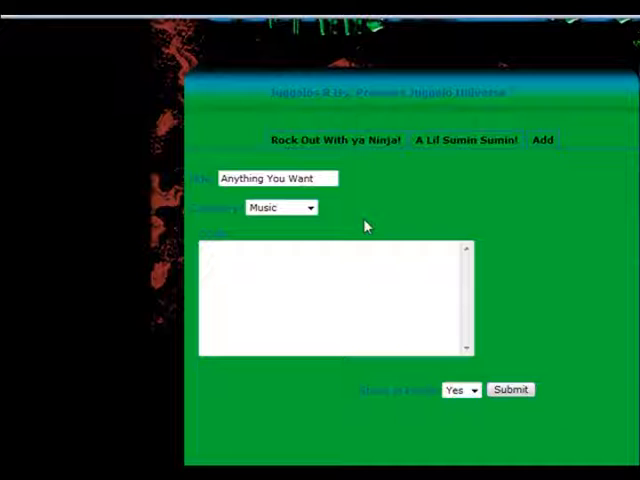
left_click(280, 208)
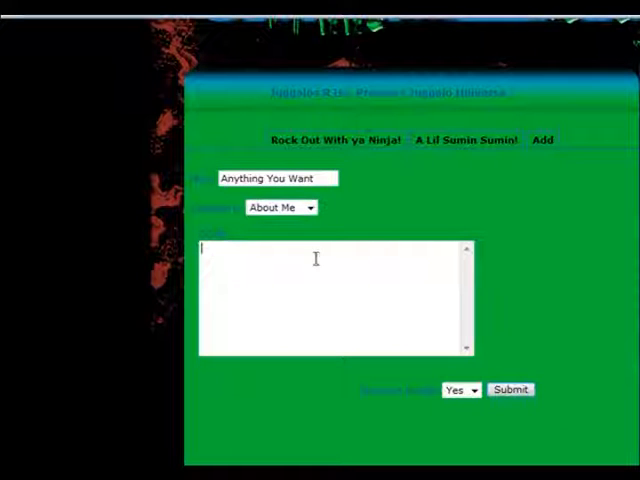
type("Im blah")
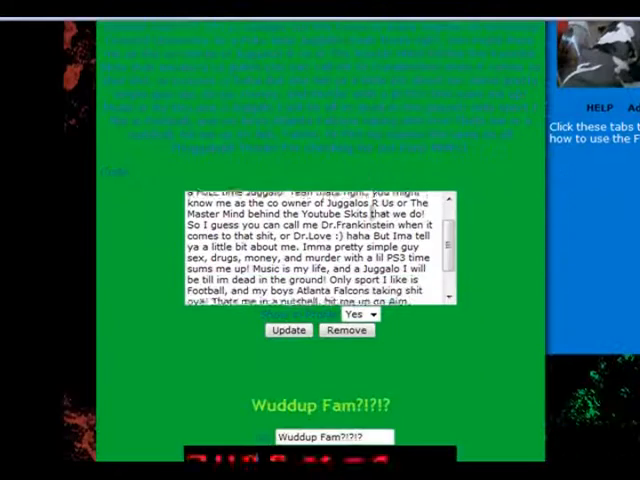
Step: Scroll through the Flava Zone sections with Update/Remove buttons down to the video sections
scroll("down", 3)
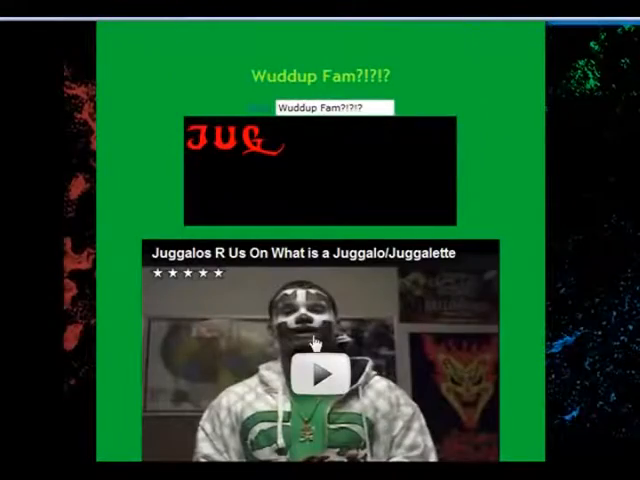
scroll("down", 3)
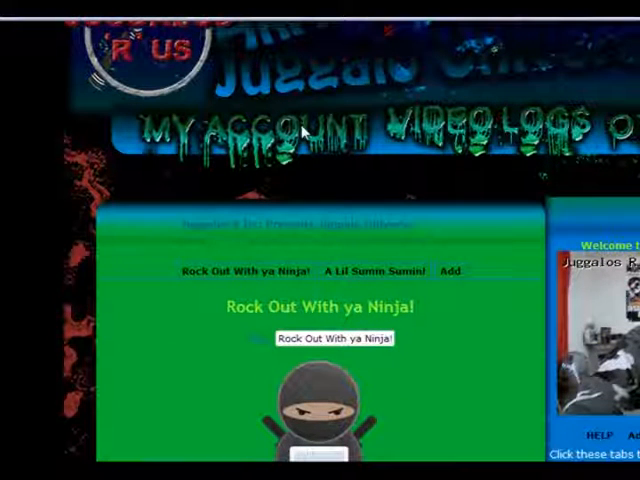
mouse_move(364, 180)
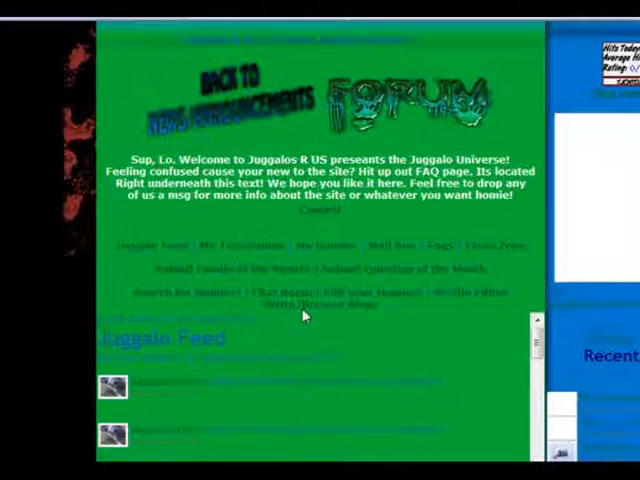
scroll("down", 3)
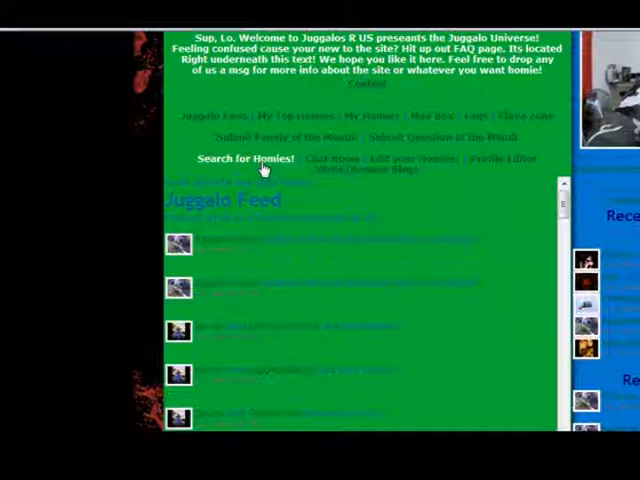
left_click(244, 158)
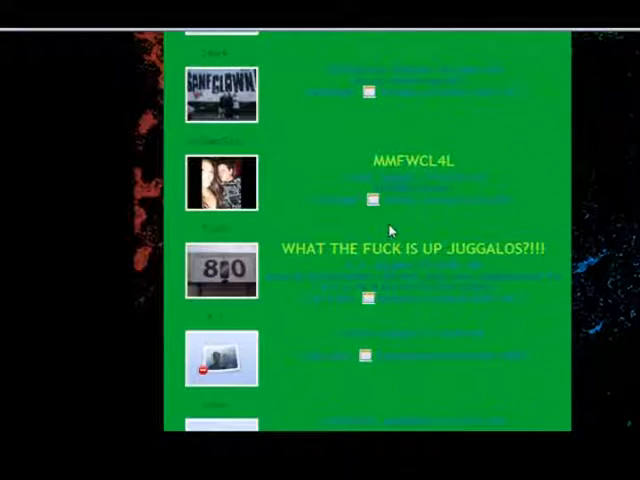
scroll("down", 3)
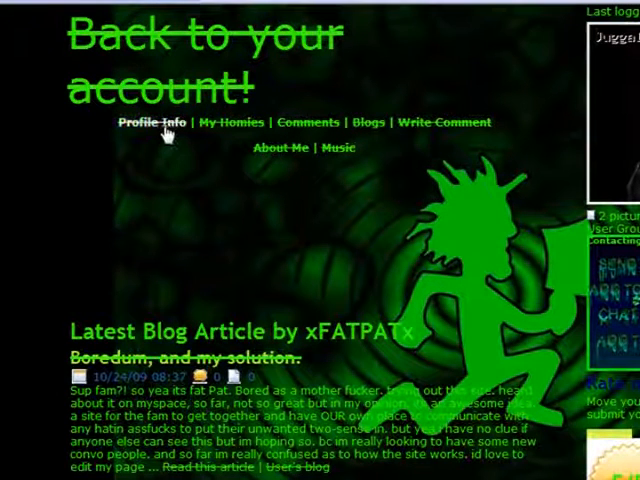
scroll("down", 3)
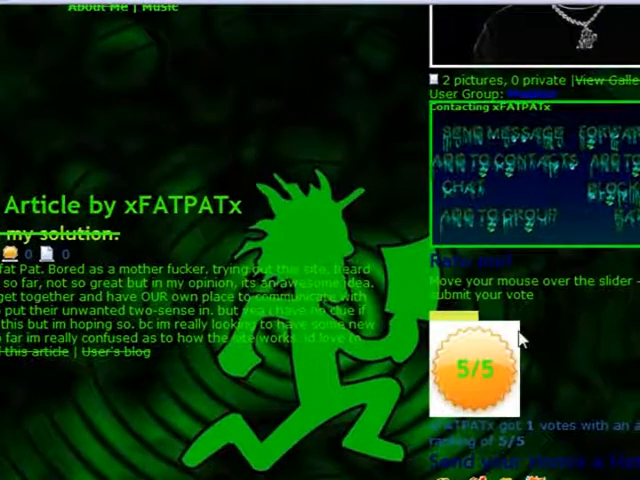
scroll("down", 3)
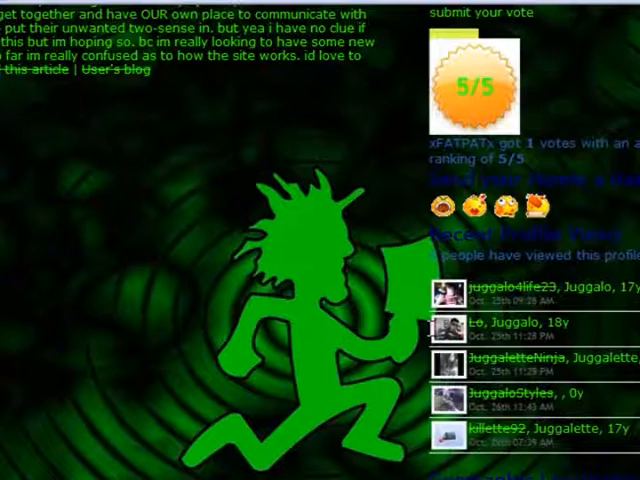
double_click(524, 236)
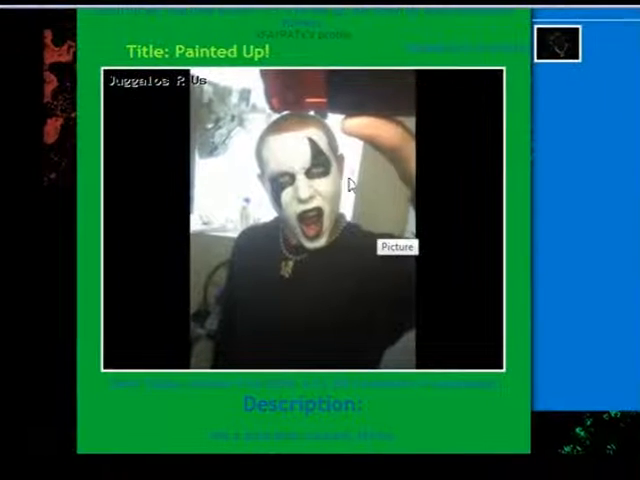
Step: Scroll the picture page and return to the My Account home page with the Top Ten friends grid
scroll("down", 3)
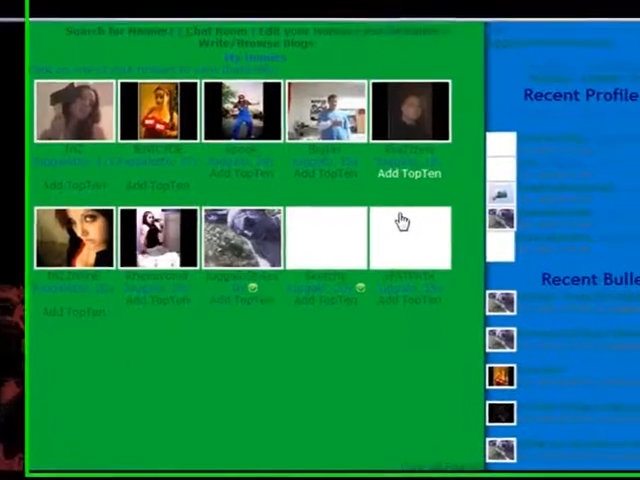
scroll("down", 3)
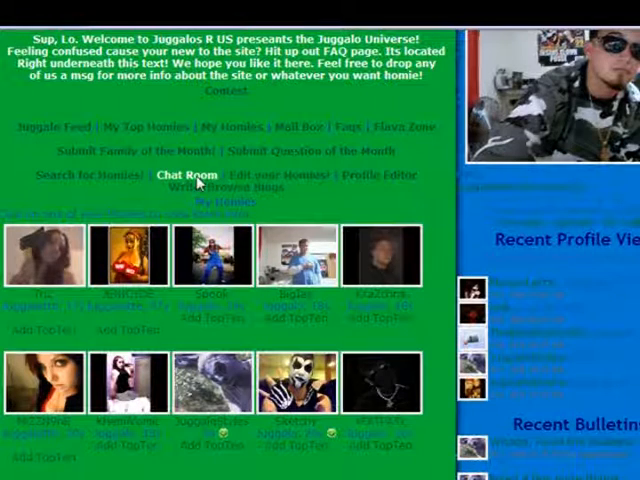
Step: Enter the chat room and post the greeting 'Wuddup Fam' to everyone
left_click(190, 180)
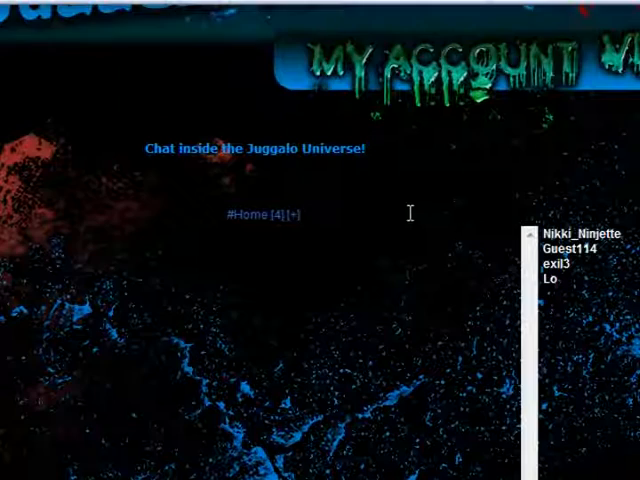
scroll("down", 3)
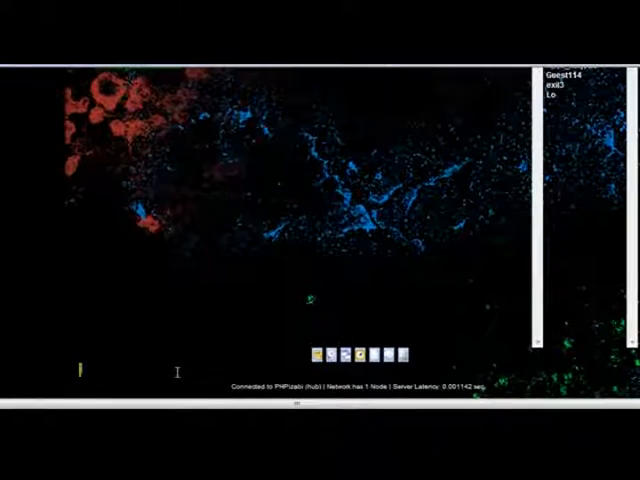
type("Wuddup H")
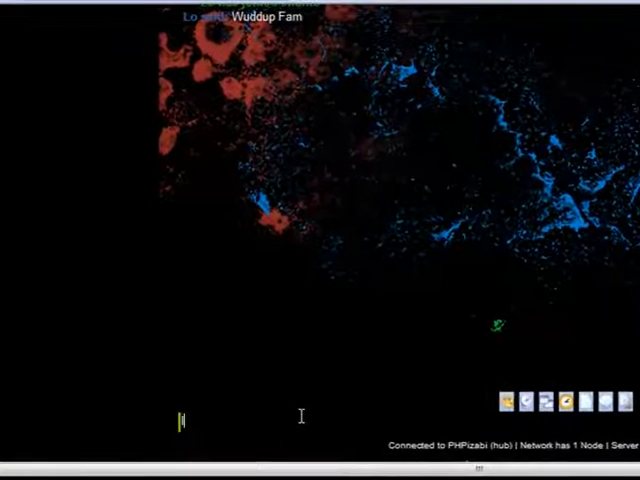
Step: Write 'Im doing a video for our Youtube Channel' in the chat input
type("Im doing a video for ou")
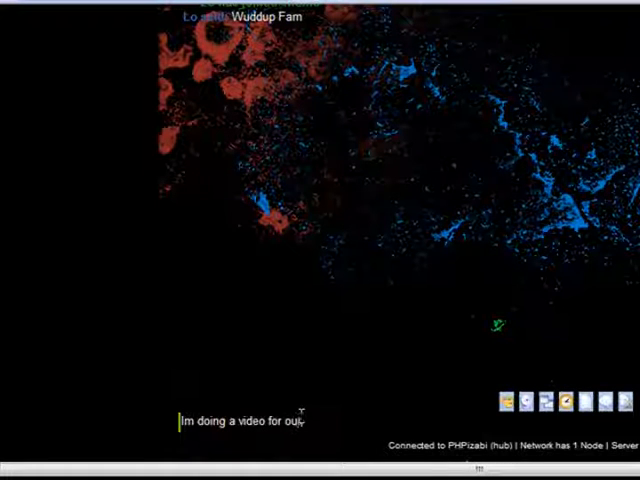
type("Yo")
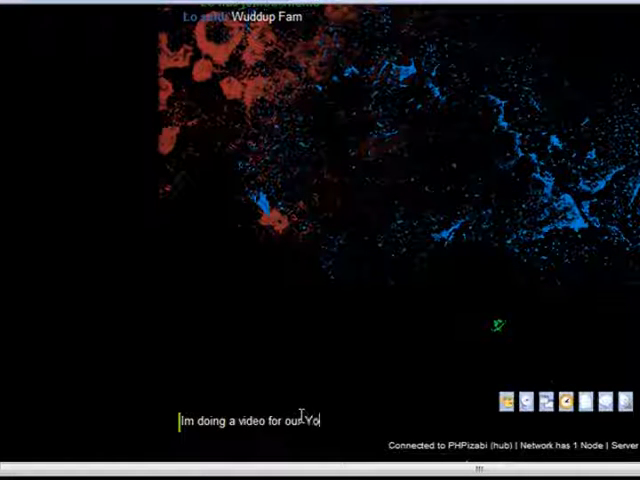
type("Youtube C")
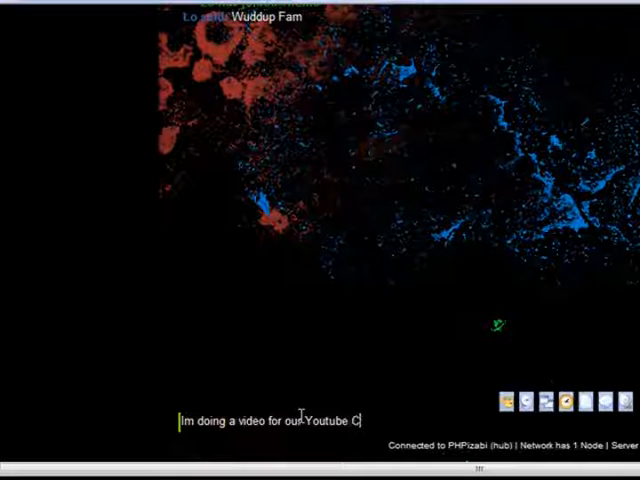
type("hannel")
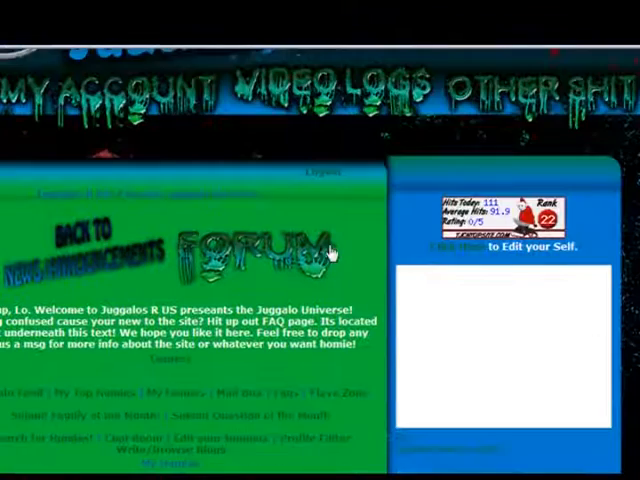
Step: View My Contacts, switch through a contact category and the My Friends list
scroll("down", 3)
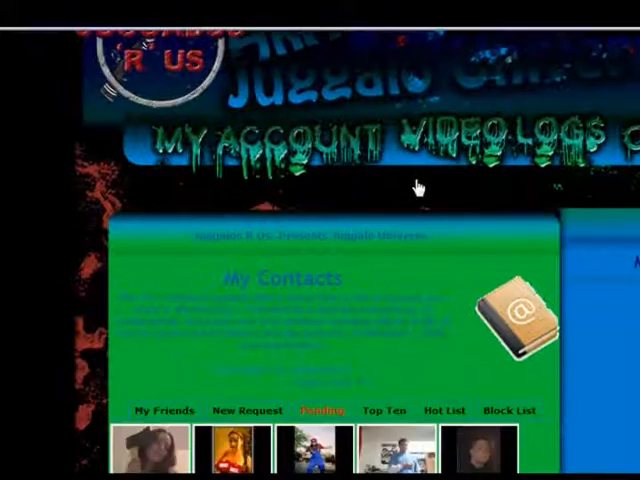
scroll("down", 3)
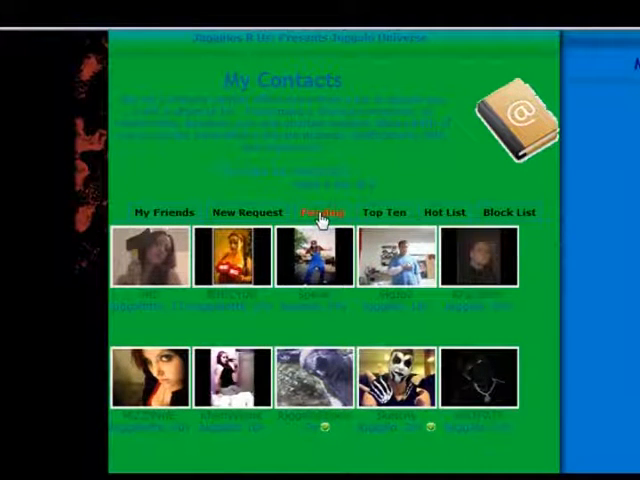
left_click(320, 212)
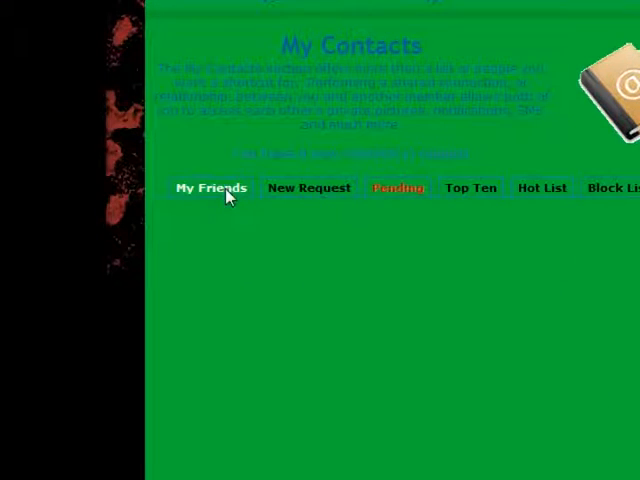
left_click(212, 188)
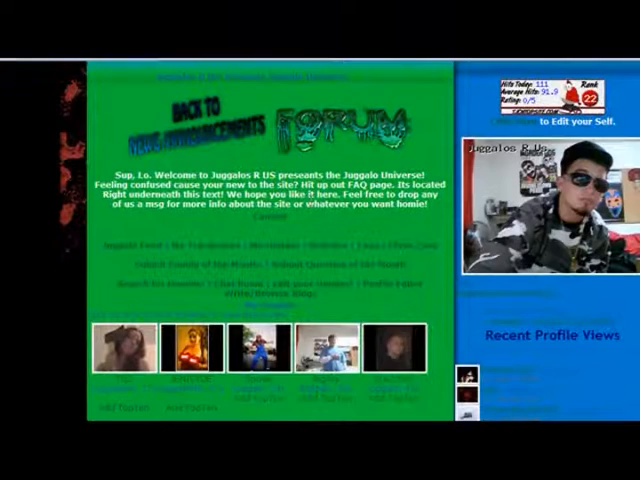
Step: Visit the Profile Editor and look over its Background colour and Themes options
scroll("down", 3)
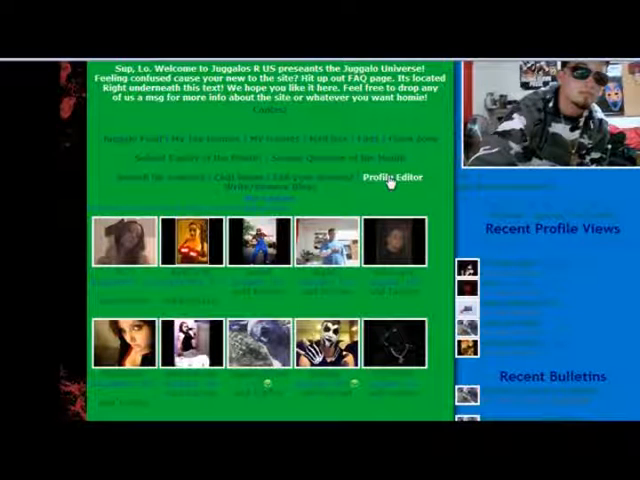
left_click(388, 176)
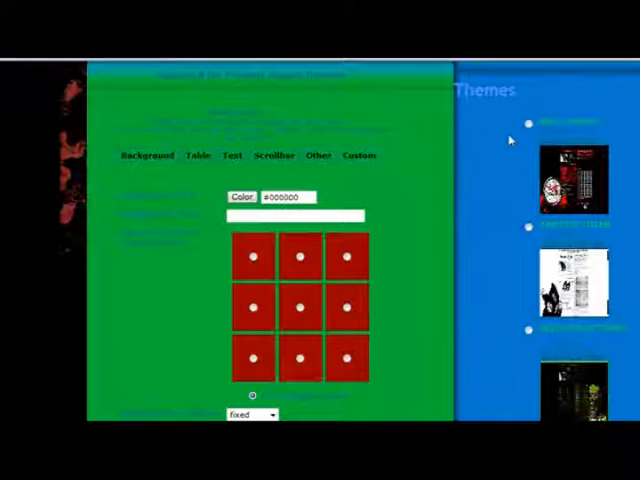
scroll("down", 3)
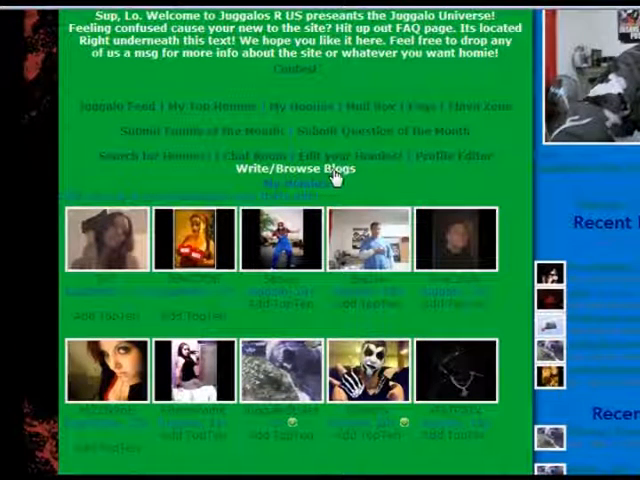
Step: Browse the Last 20 blog articles listing via Write/Browse Blogs
left_click(294, 168)
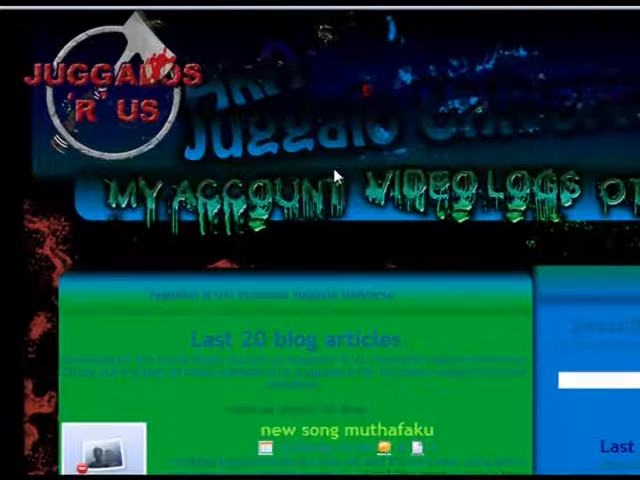
scroll("down", 3)
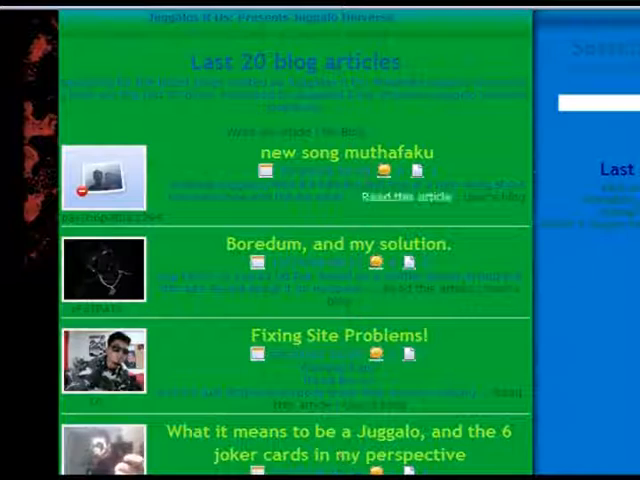
scroll("down", 3)
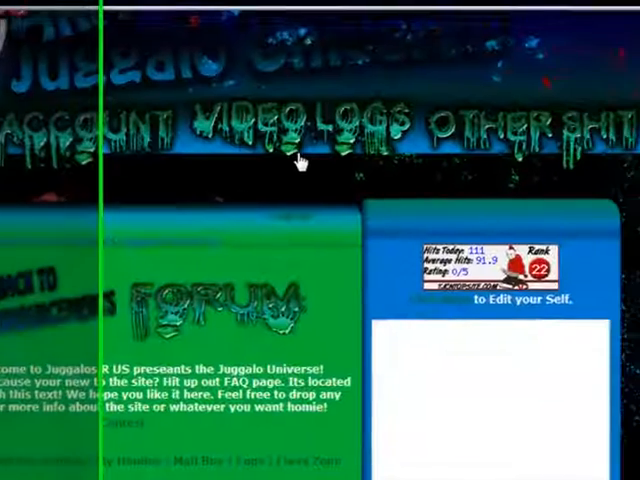
scroll("down", 3)
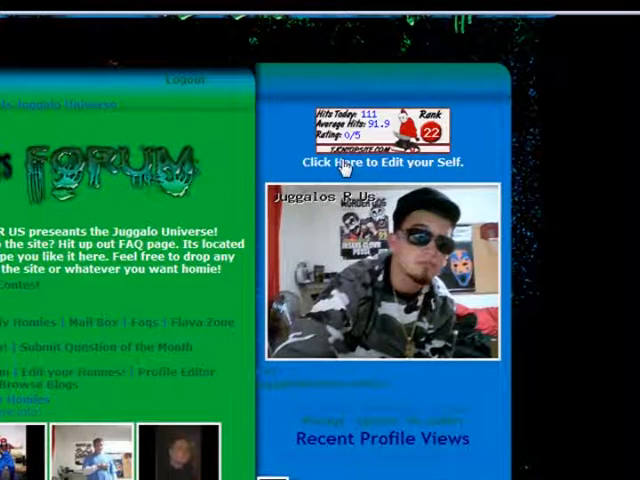
left_click(388, 160)
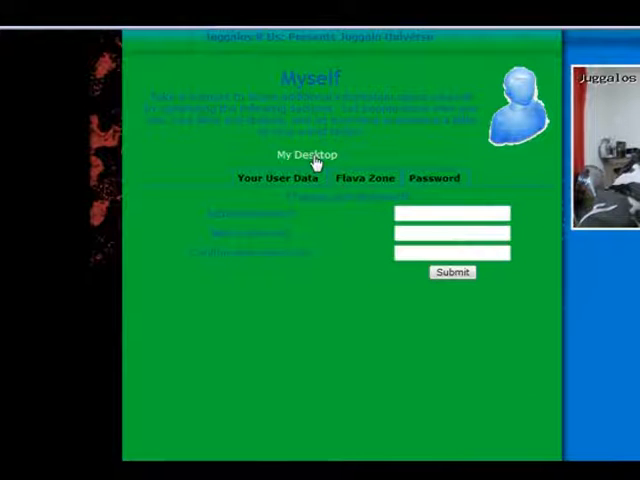
left_click(308, 156)
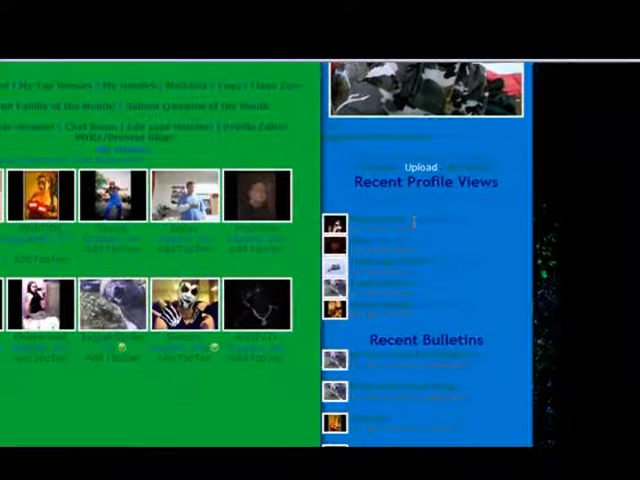
Step: Scroll to Recent Bulletins to read the TheJuggalosRUs Forums/Msgs Boards bulletin
scroll("down", 3)
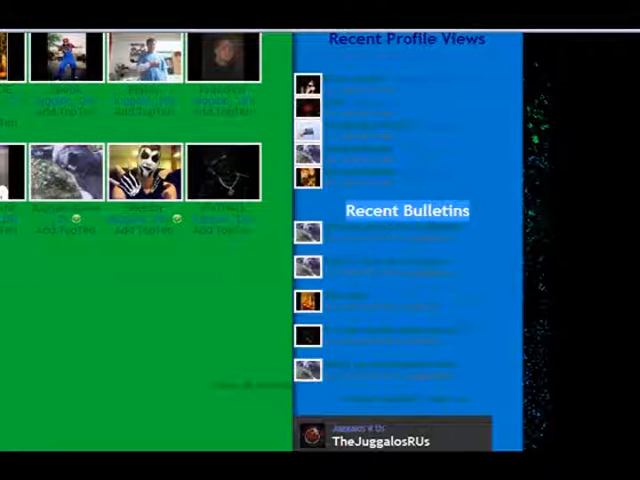
scroll("down", 3)
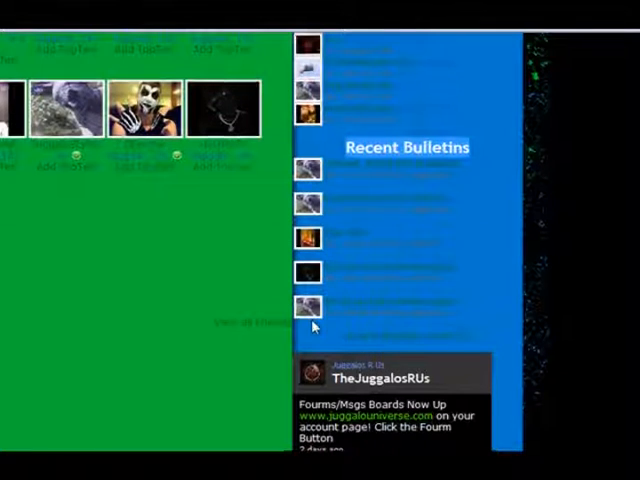
scroll("down", 3)
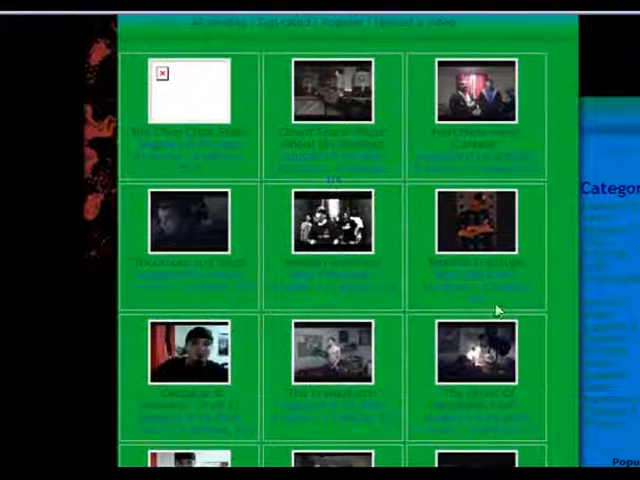
scroll("down", 3)
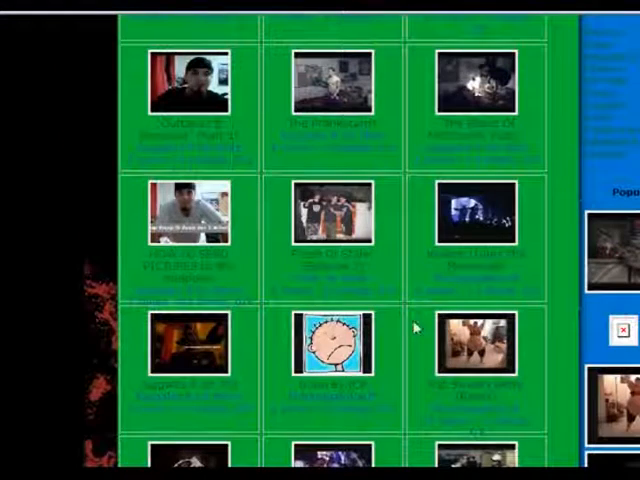
scroll("down", 3)
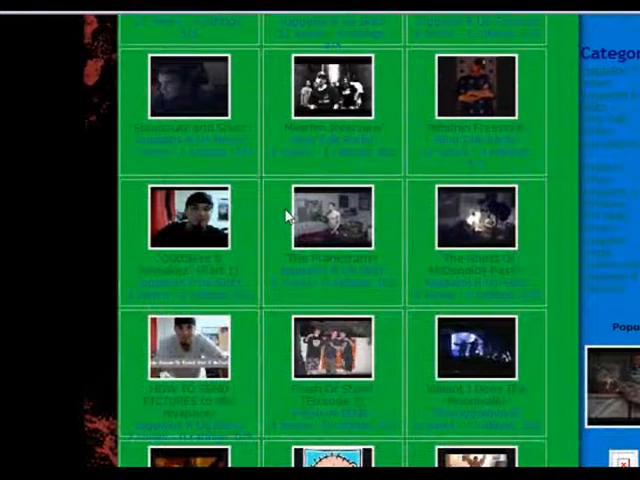